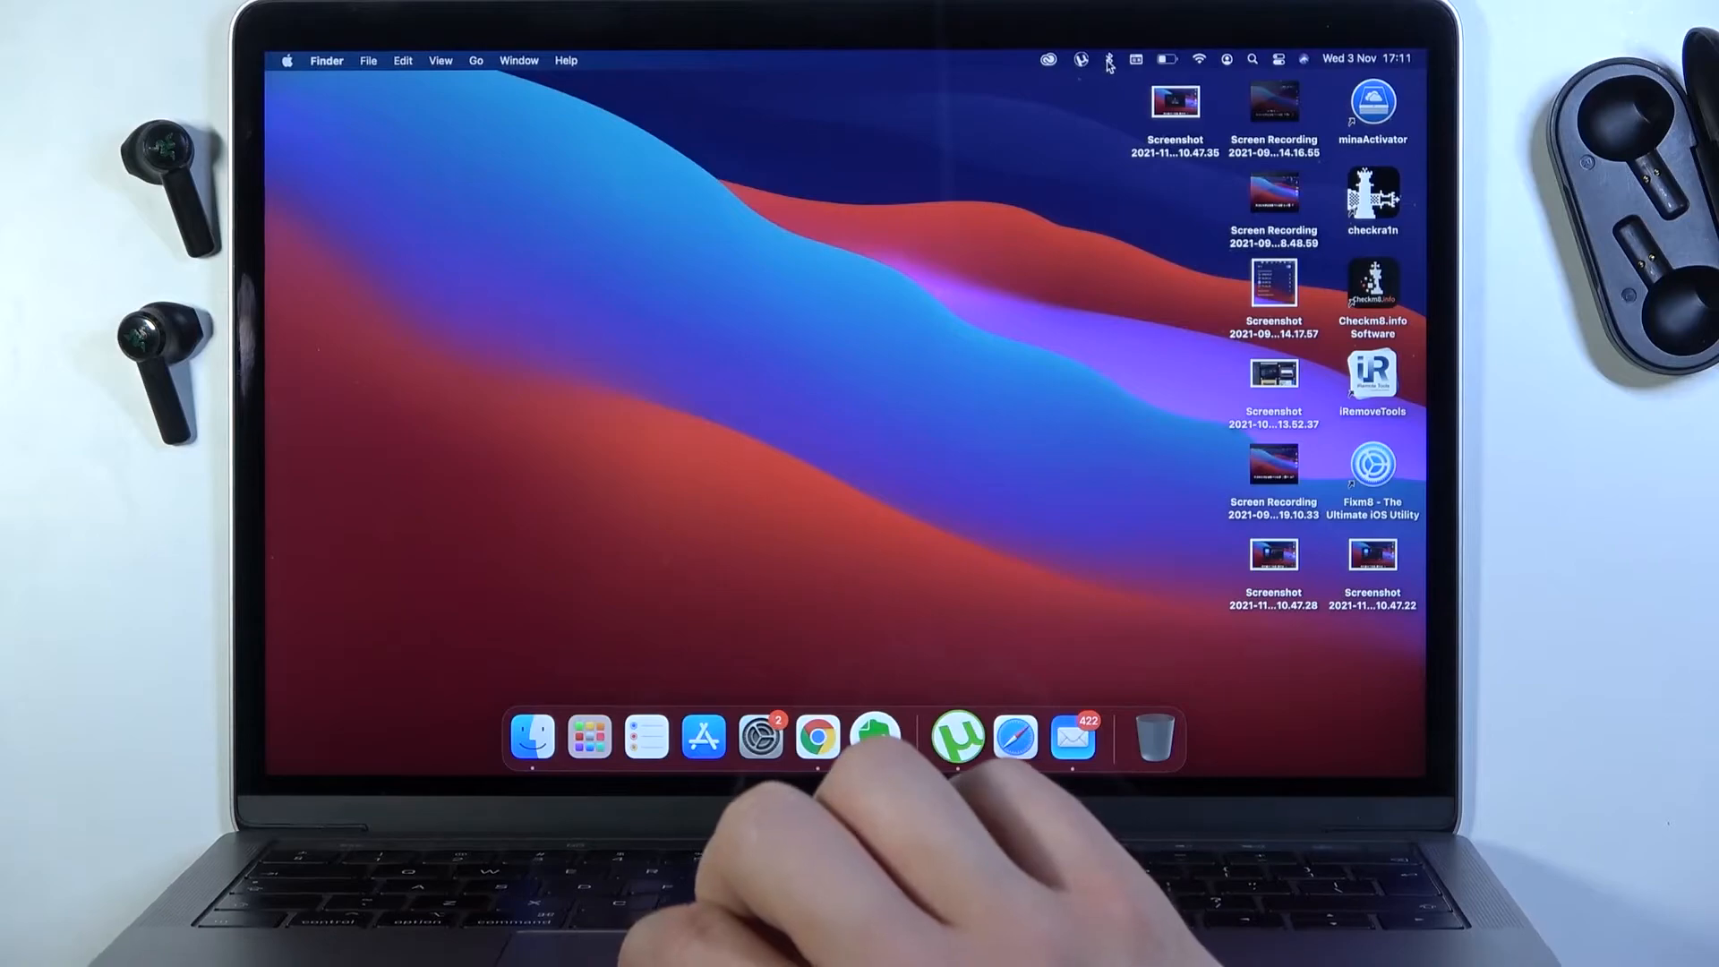
# Step: Reach the Bluetooth preferences pane from the menu-bar Bluetooth status icon
pyautogui.click(1105, 56)
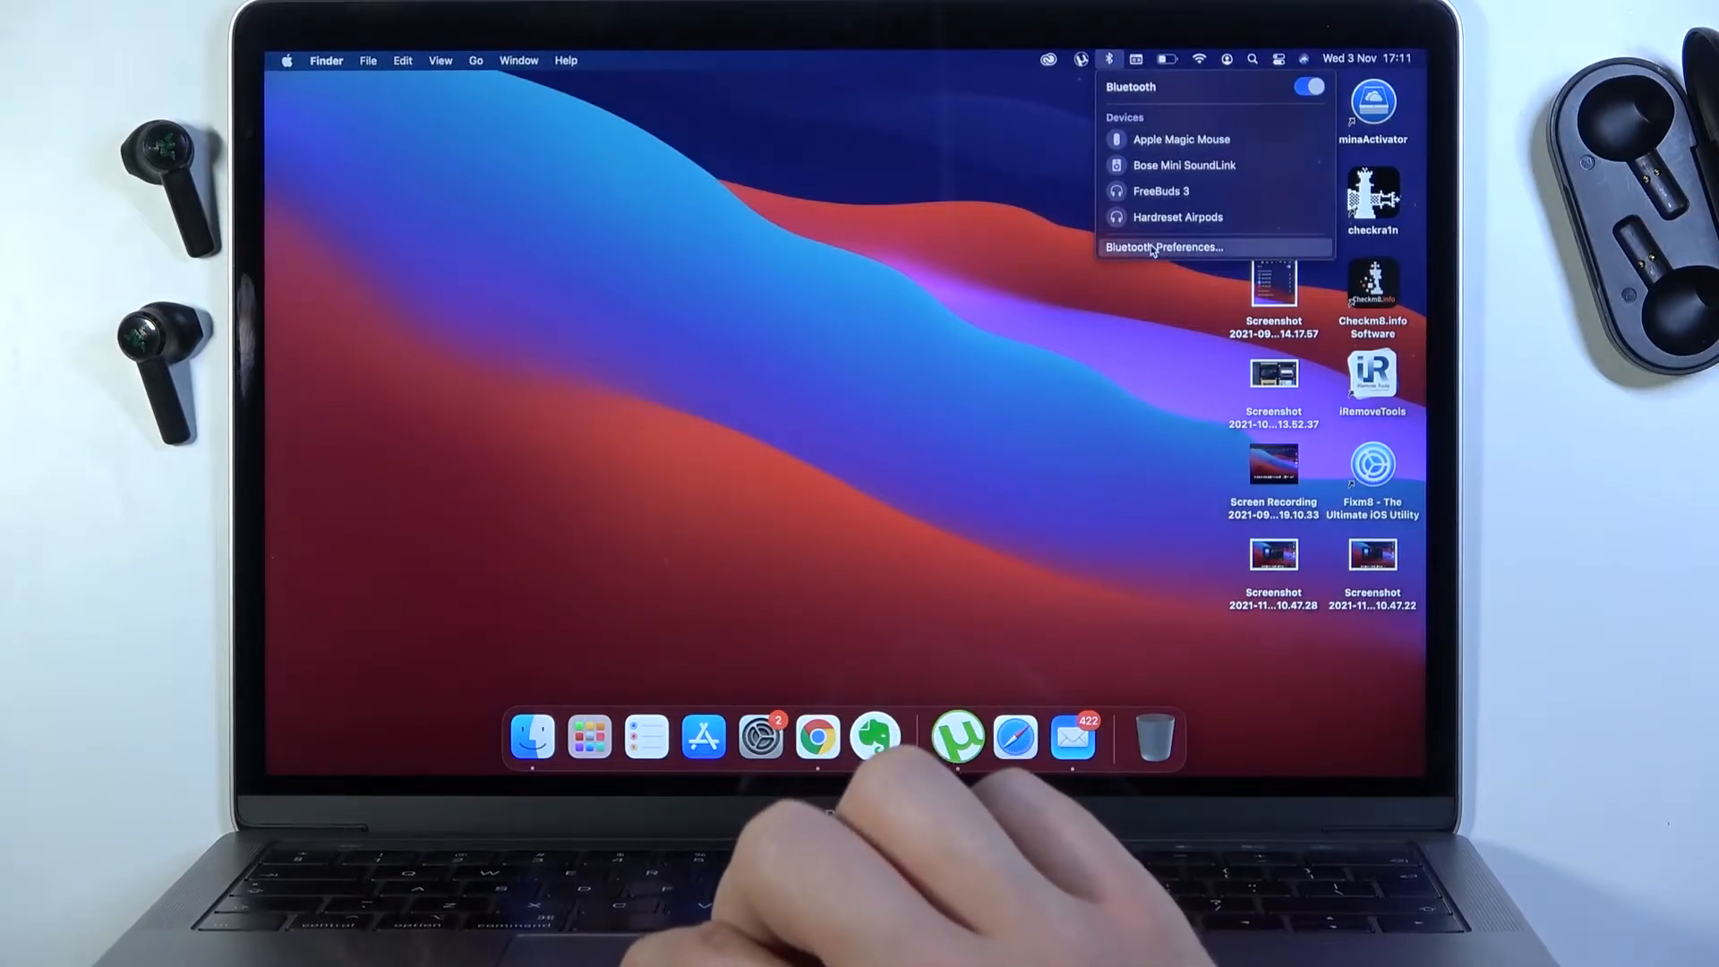
pyautogui.click(1166, 245)
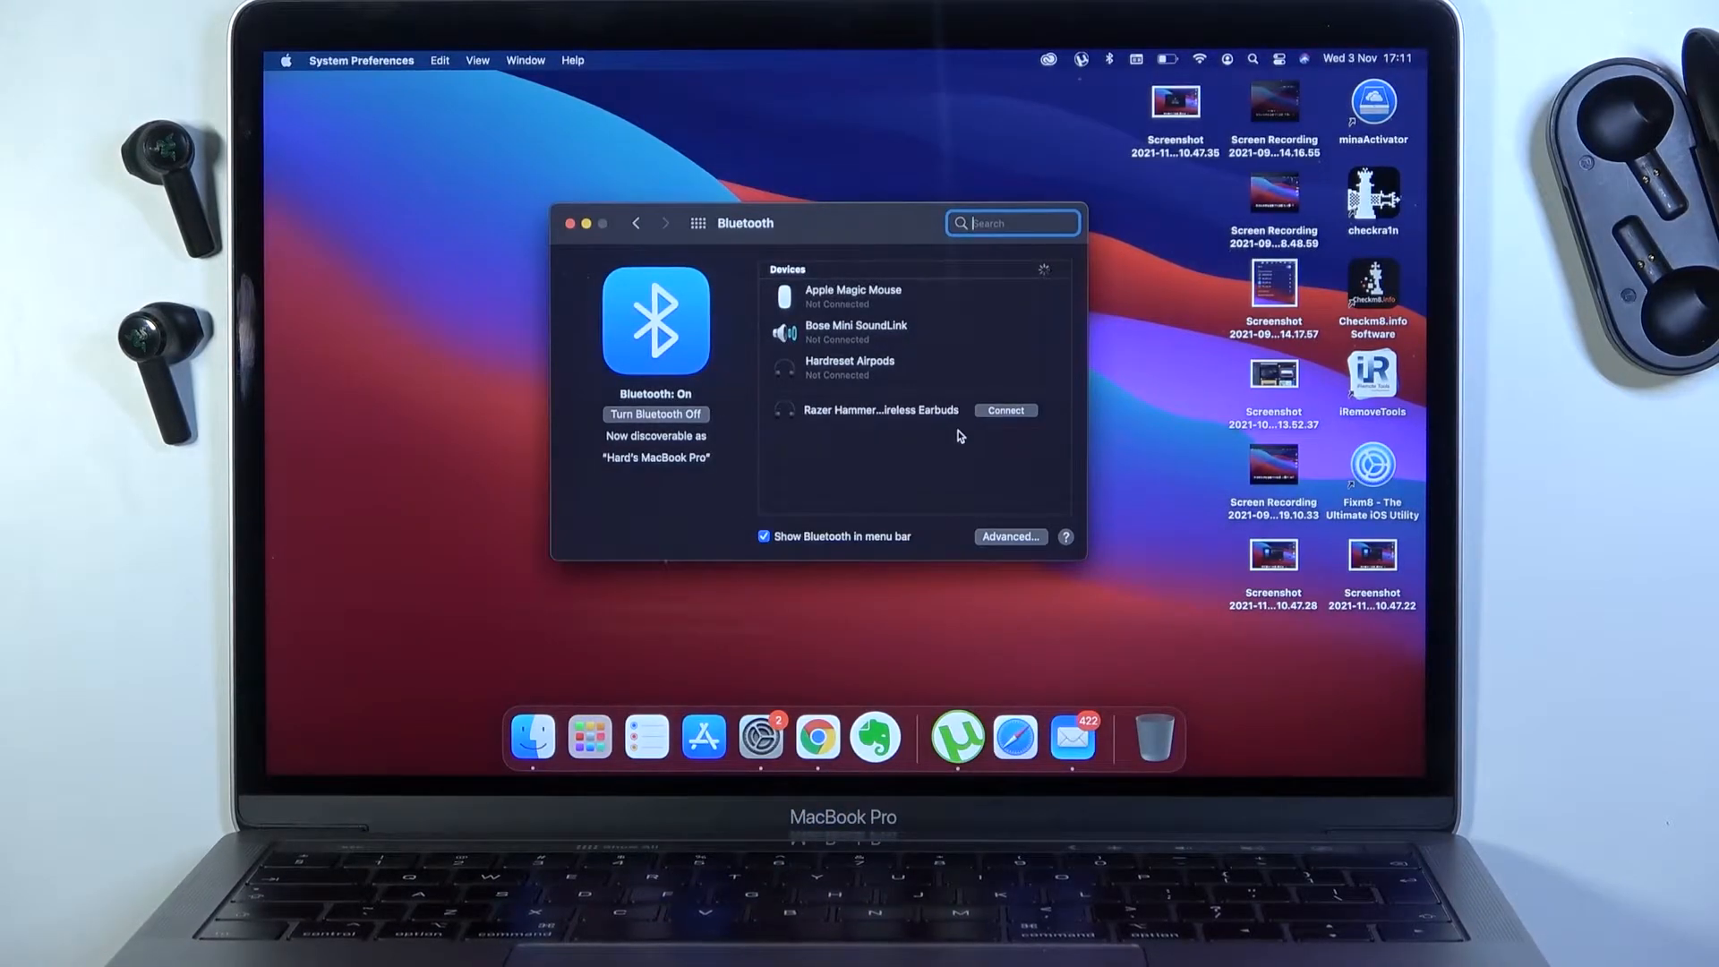
# Step: Connect the Razer Hammerhead True Wireless Earbuds from the Devices list
pyautogui.click(1006, 410)
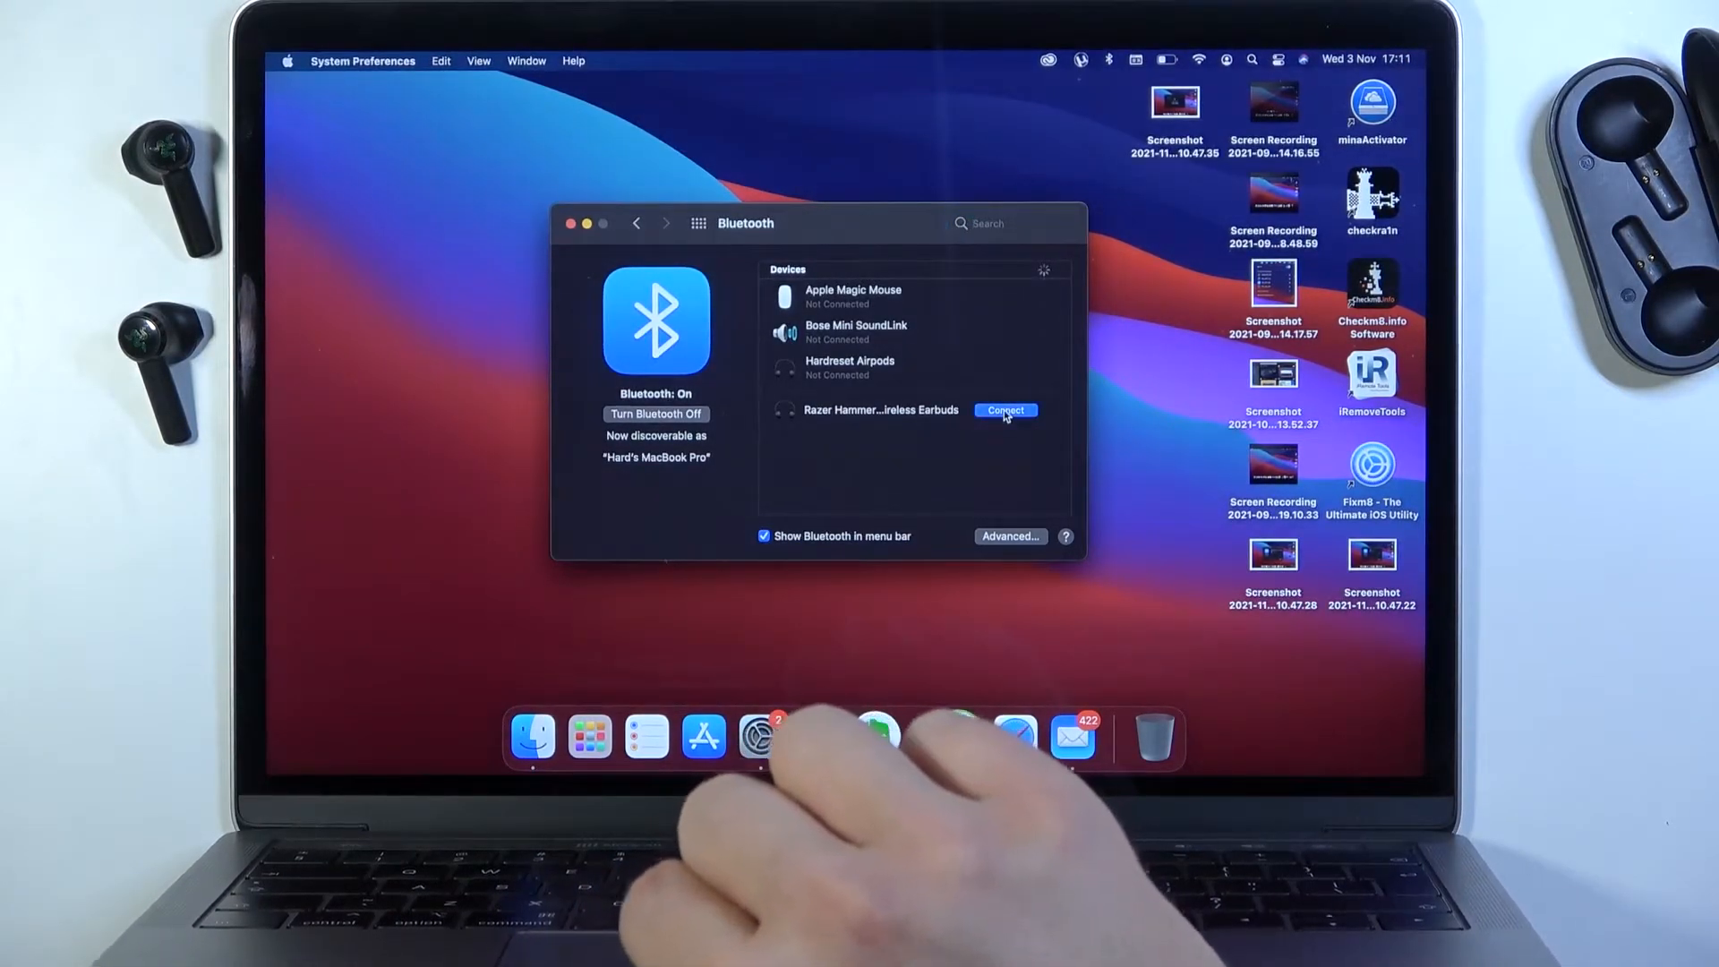
pyautogui.click(1007, 410)
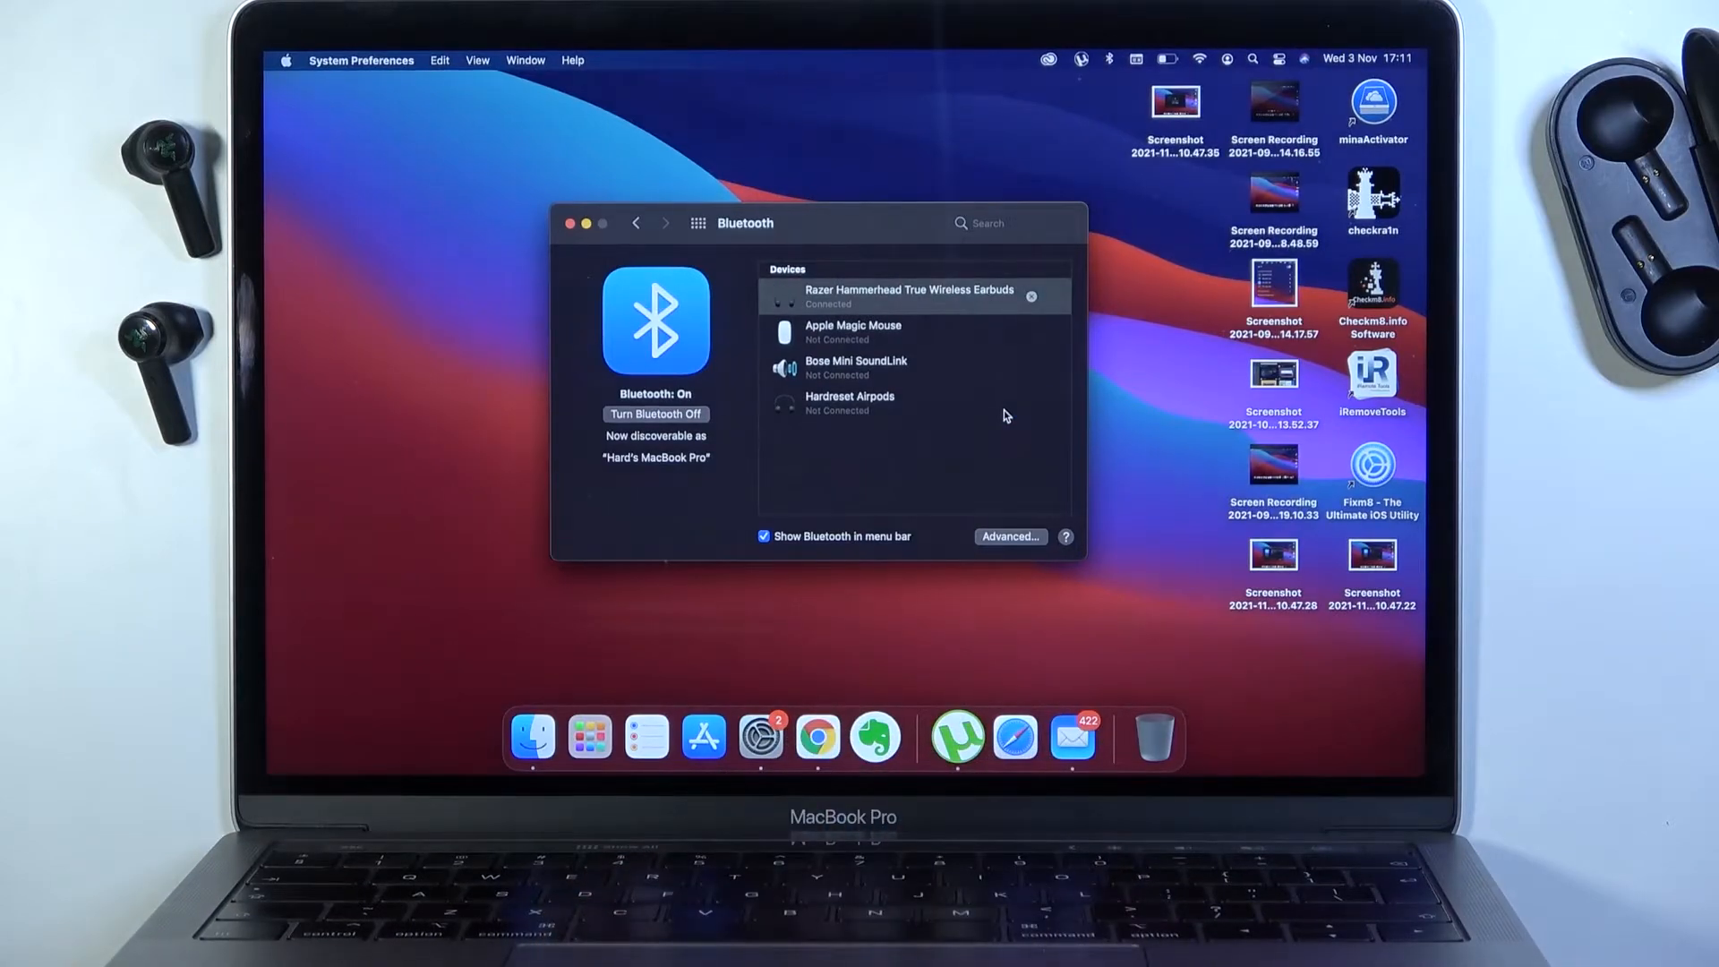